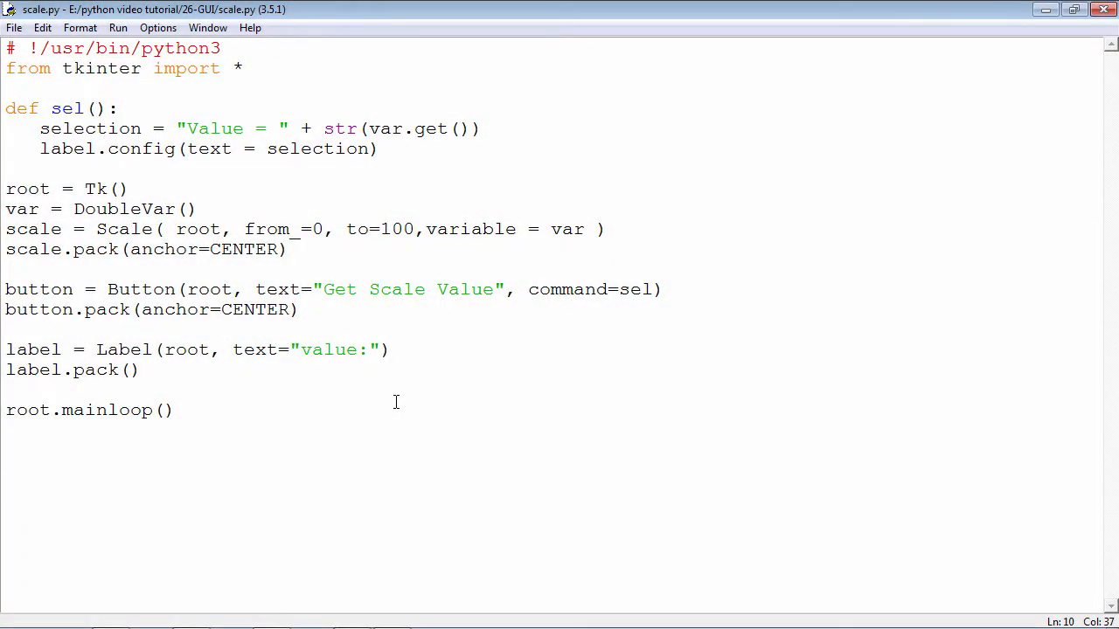
Select and edit text in the scale.py editor window before running it
left_click(424, 229)
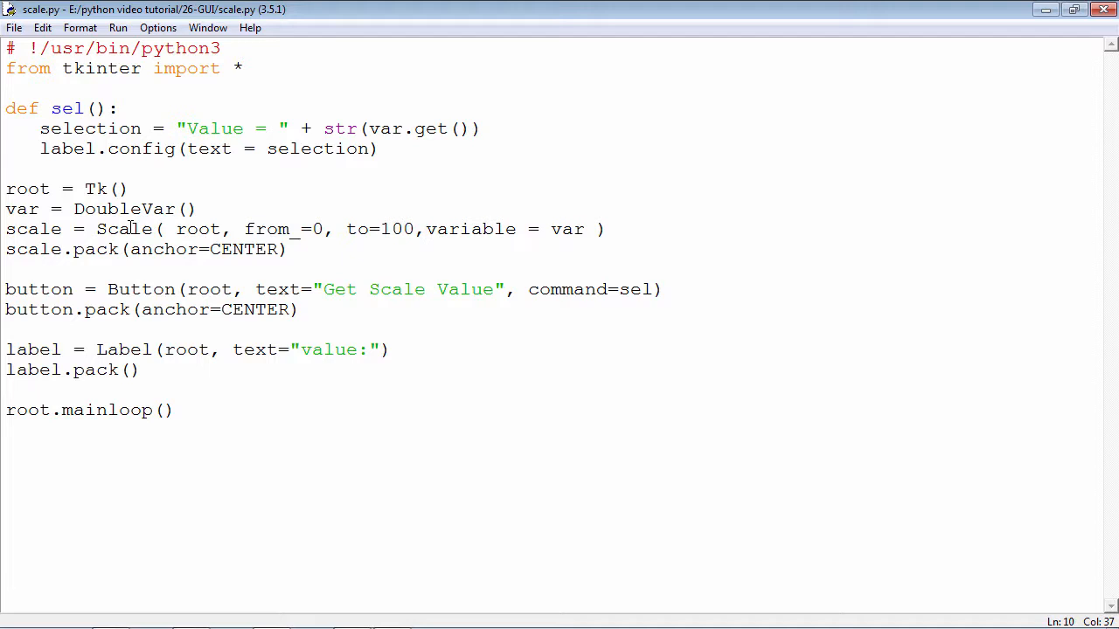
left_click(425, 229)
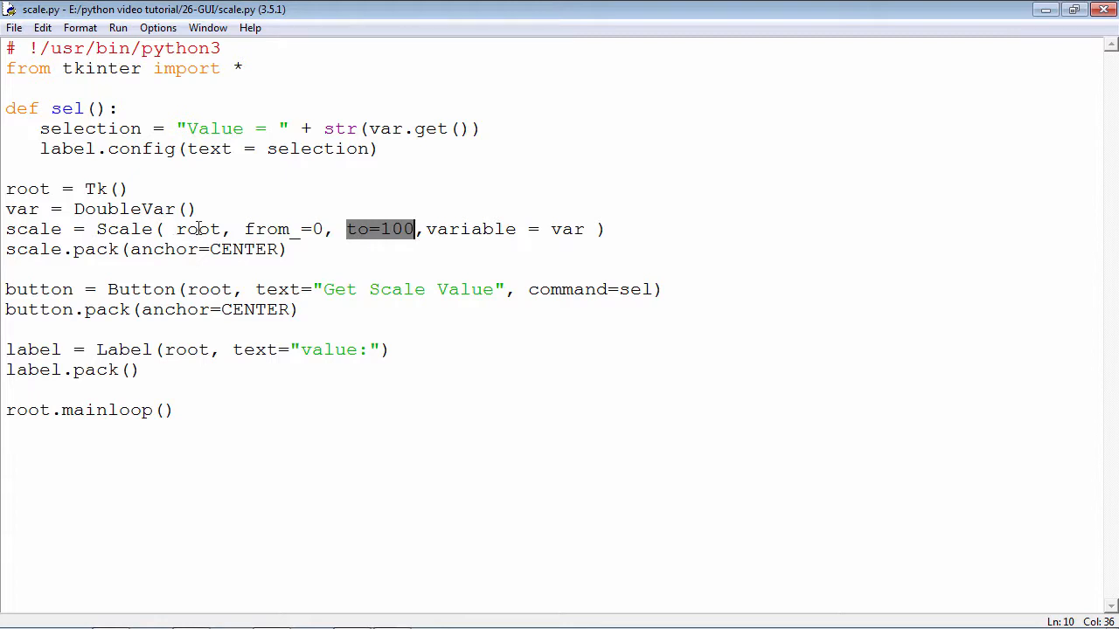
double_click(198, 229)
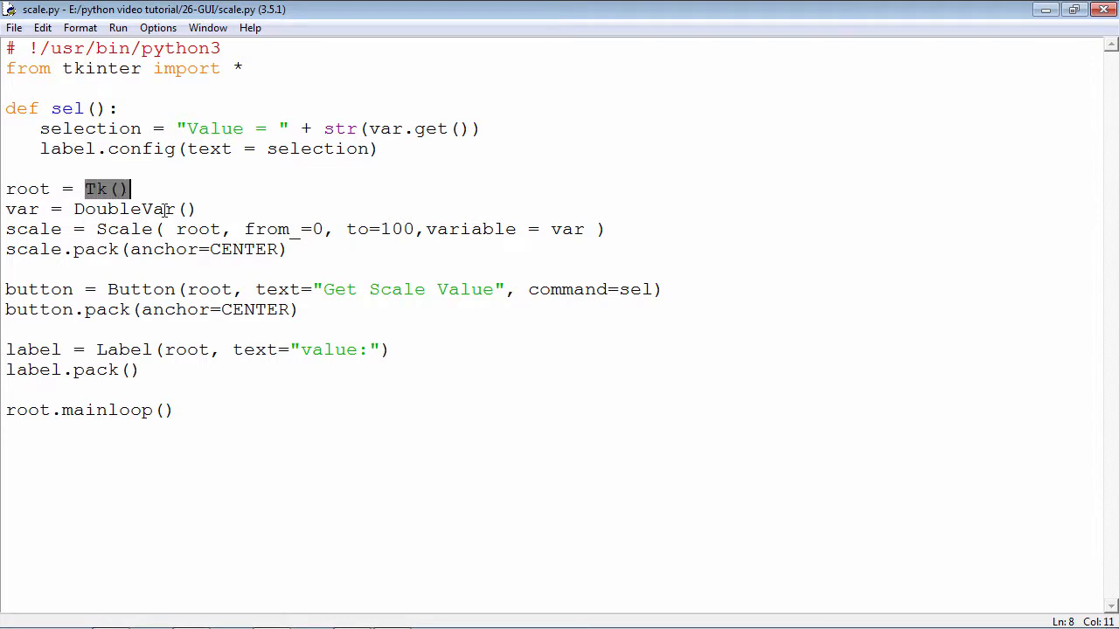
double_click(197, 229)
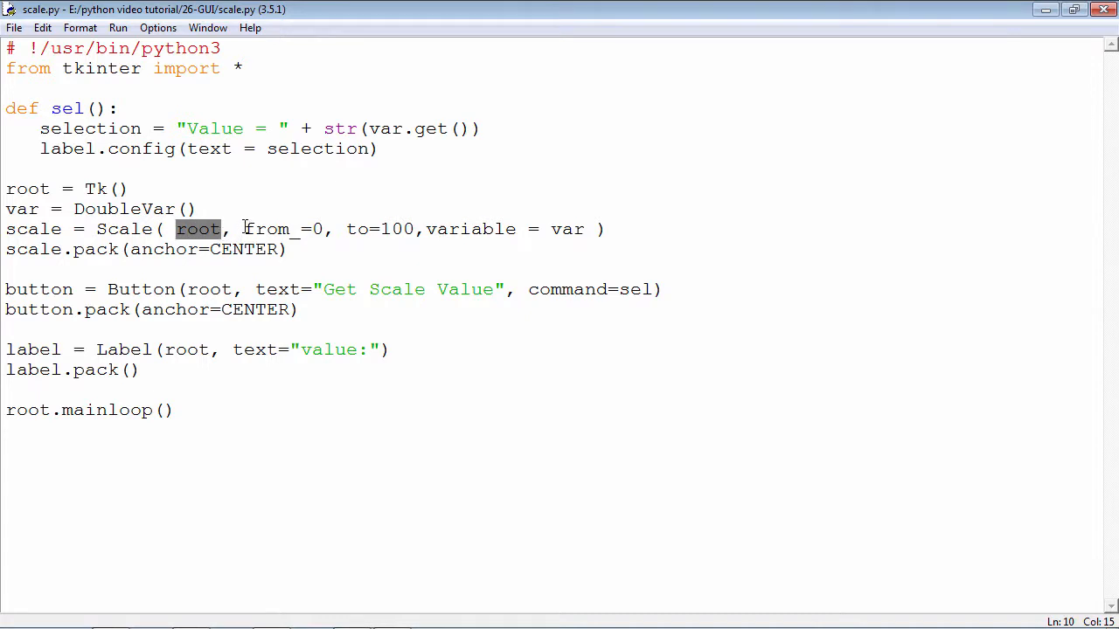
double_click(267, 229)
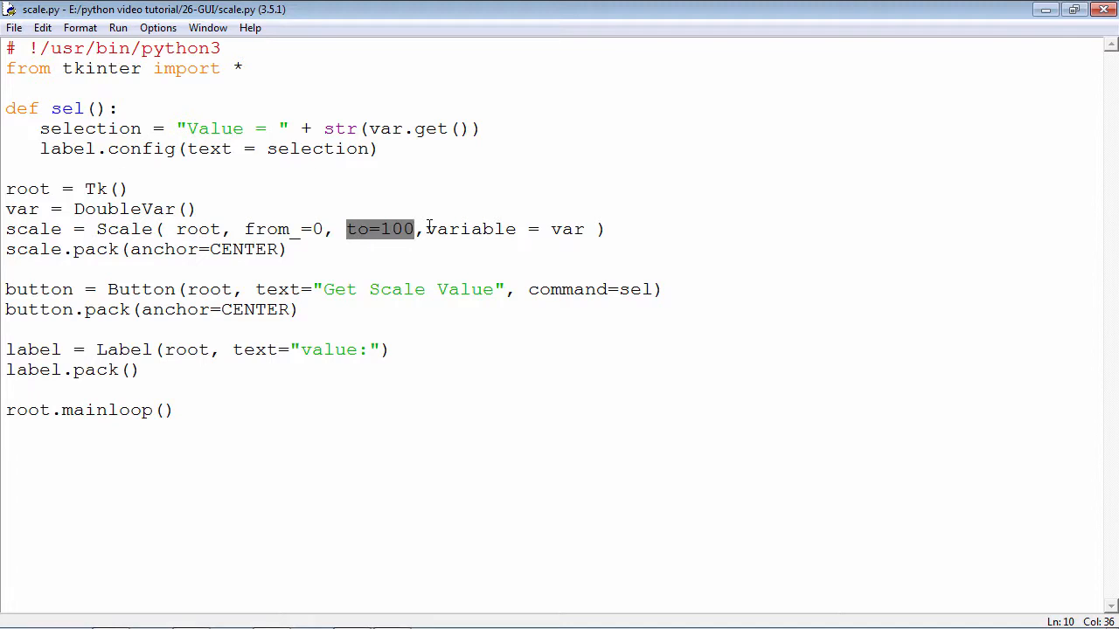
double_click(470, 229)
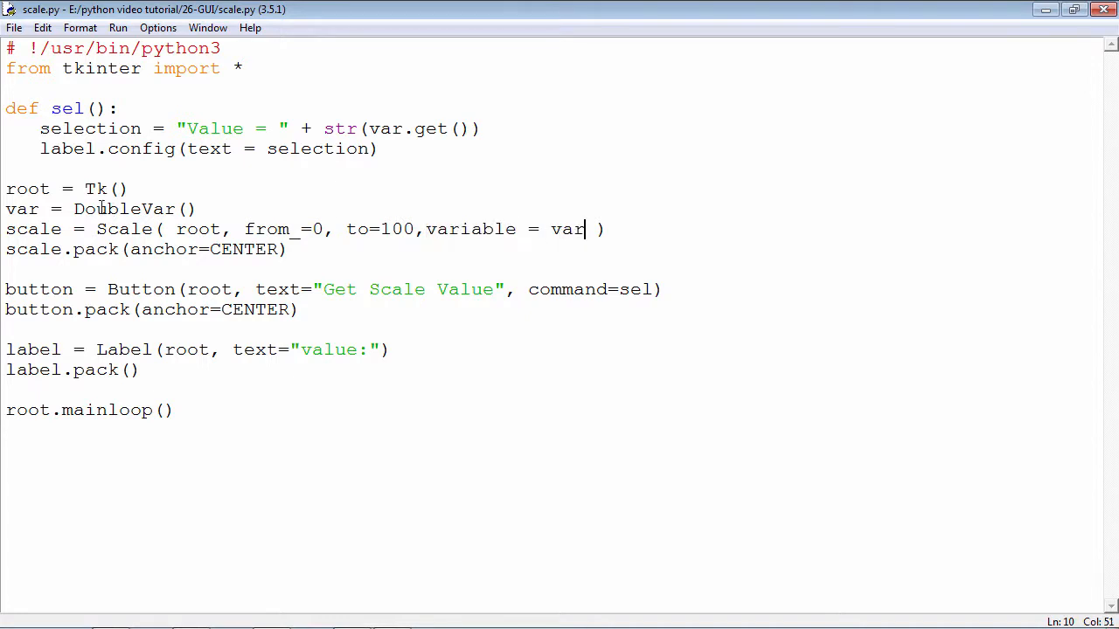
double_click(100, 209)
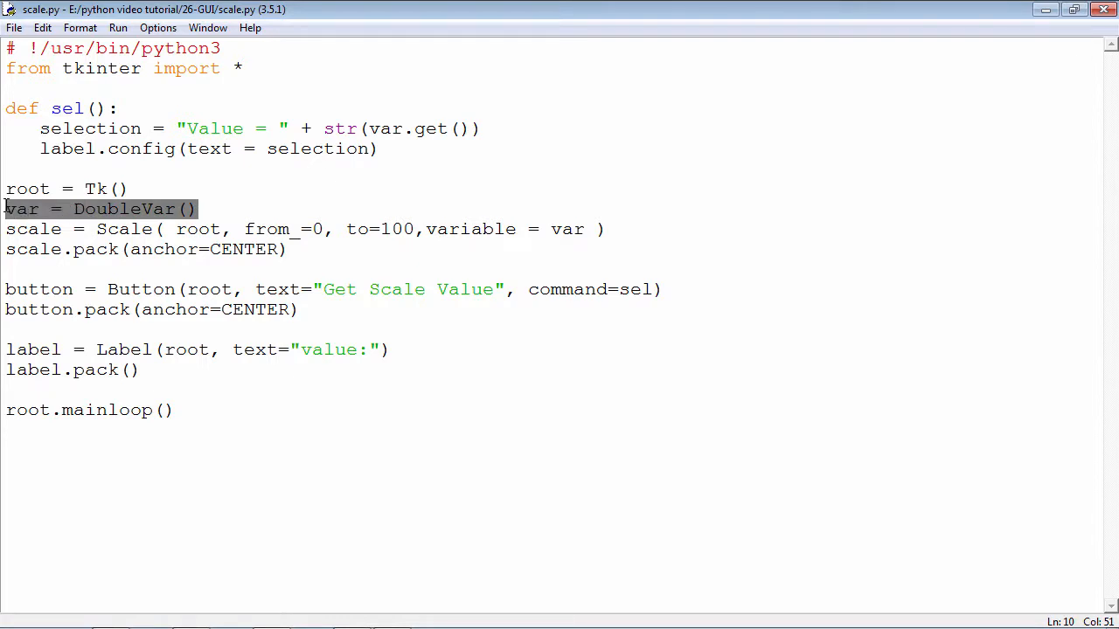
left_click(99, 209)
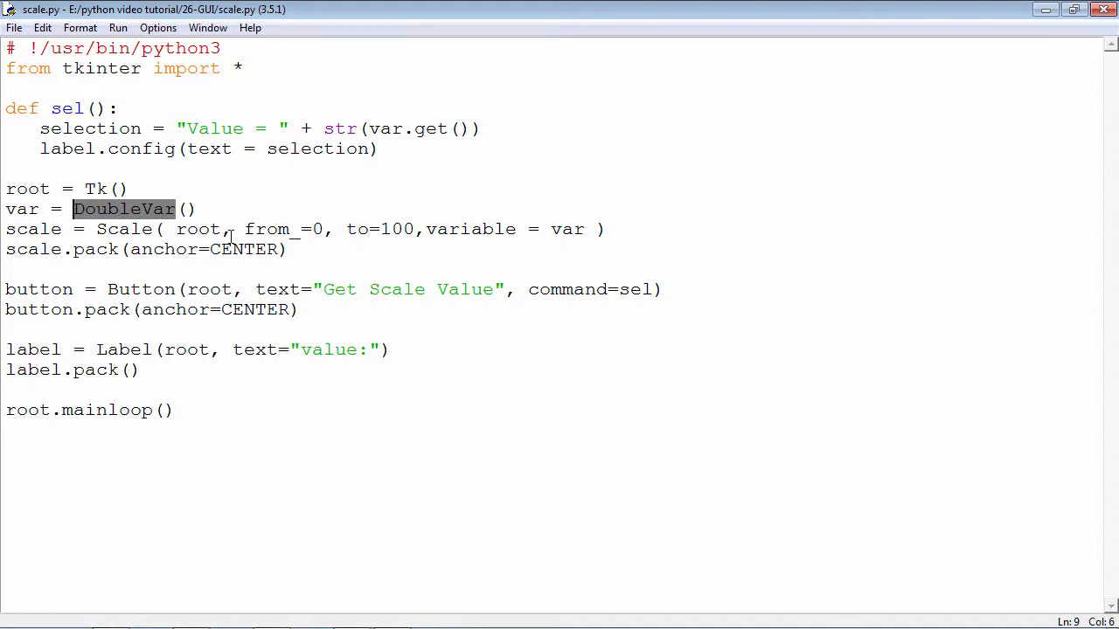
left_click(603, 228)
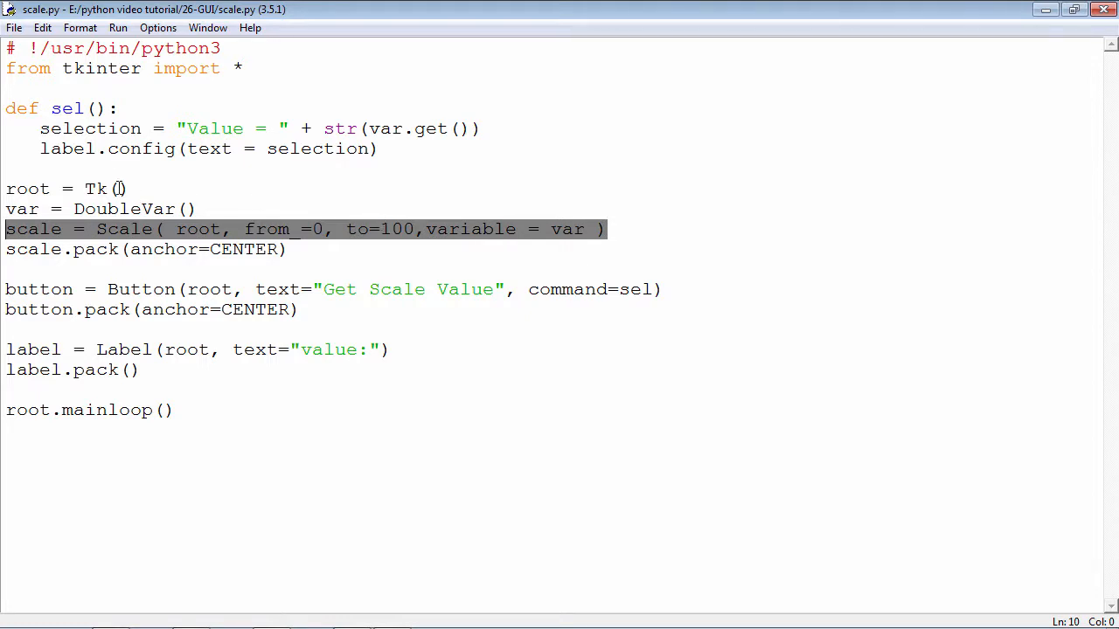
mouse_move(143, 188)
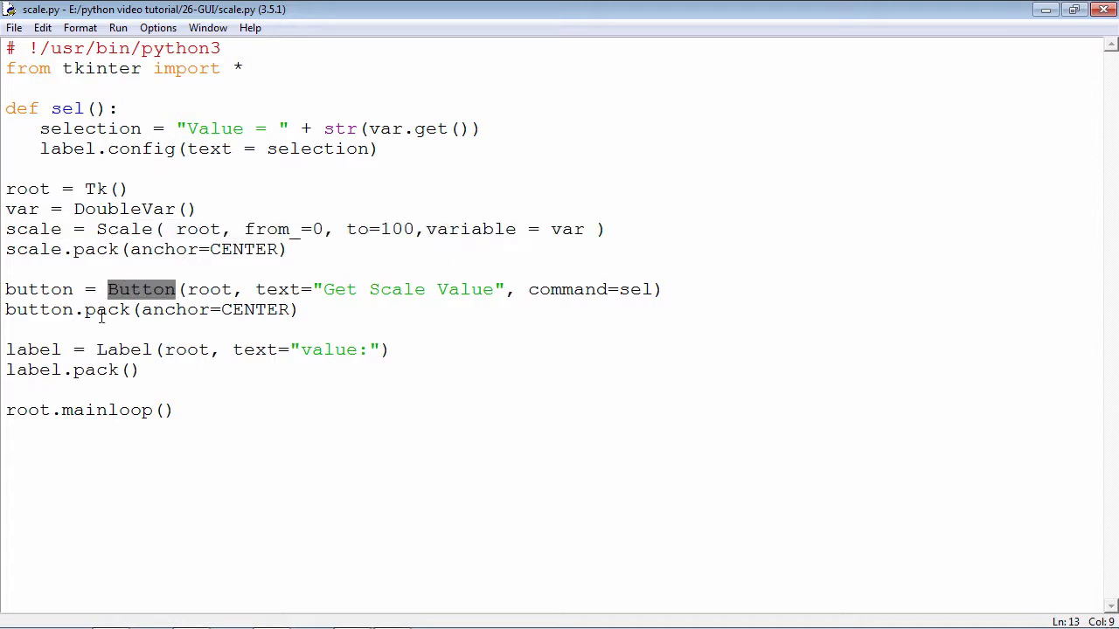
double_click(33, 349)
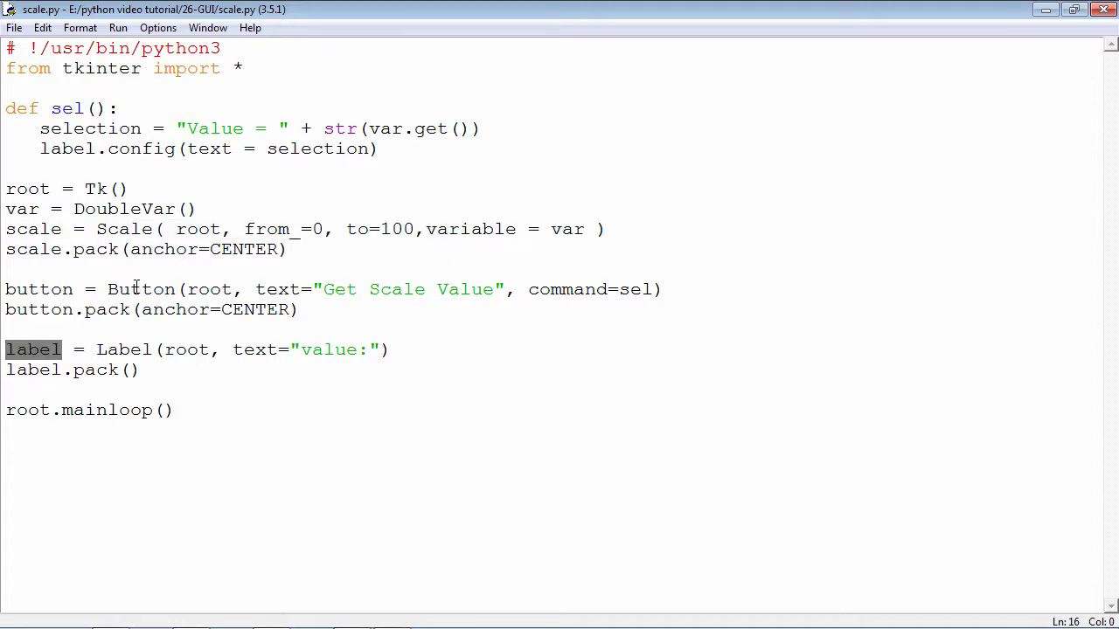
double_click(140, 289)
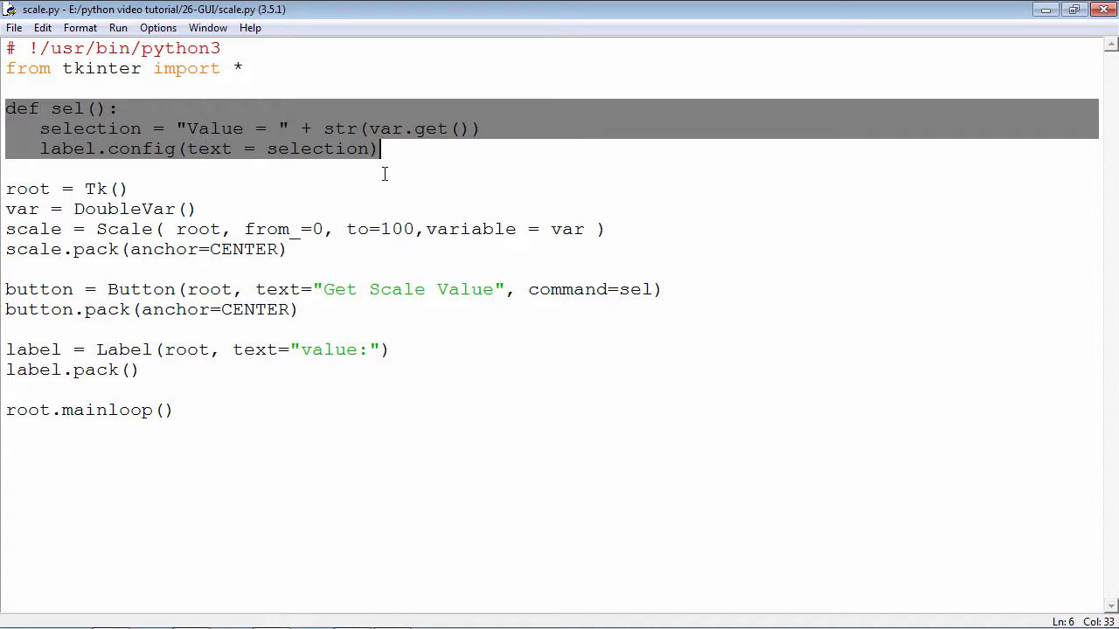
left_click(131, 188)
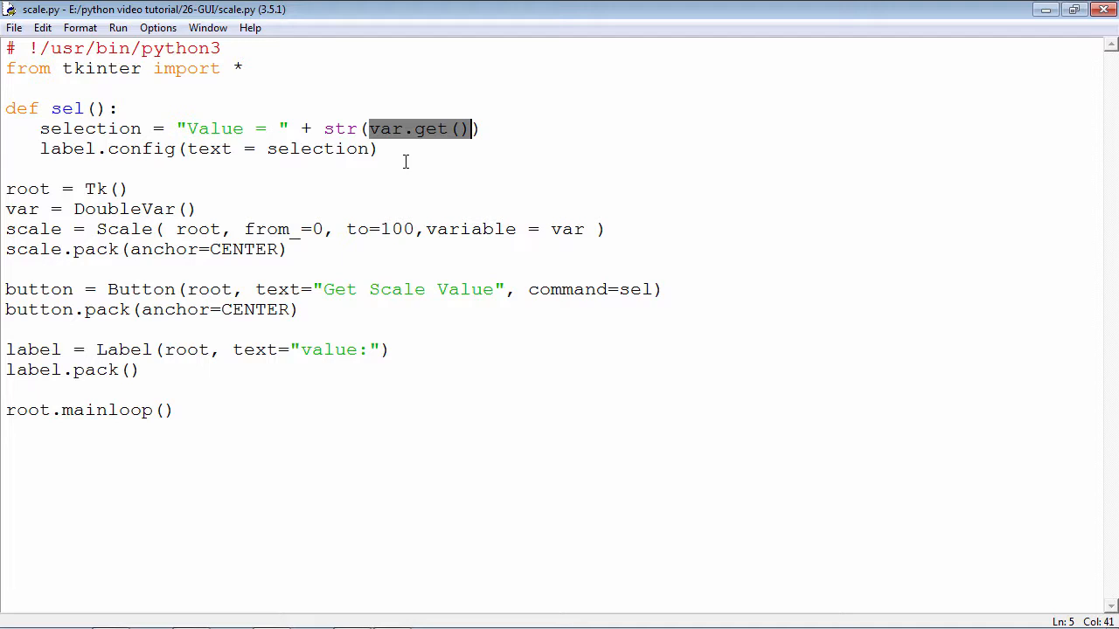
mouse_move(557, 225)
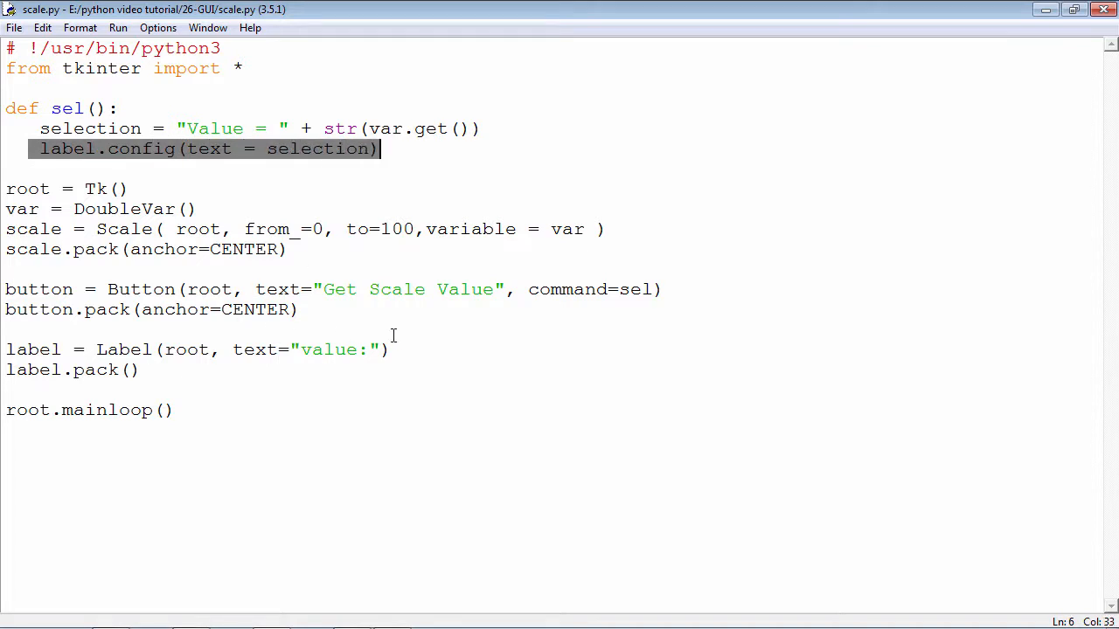
left_click(5, 350)
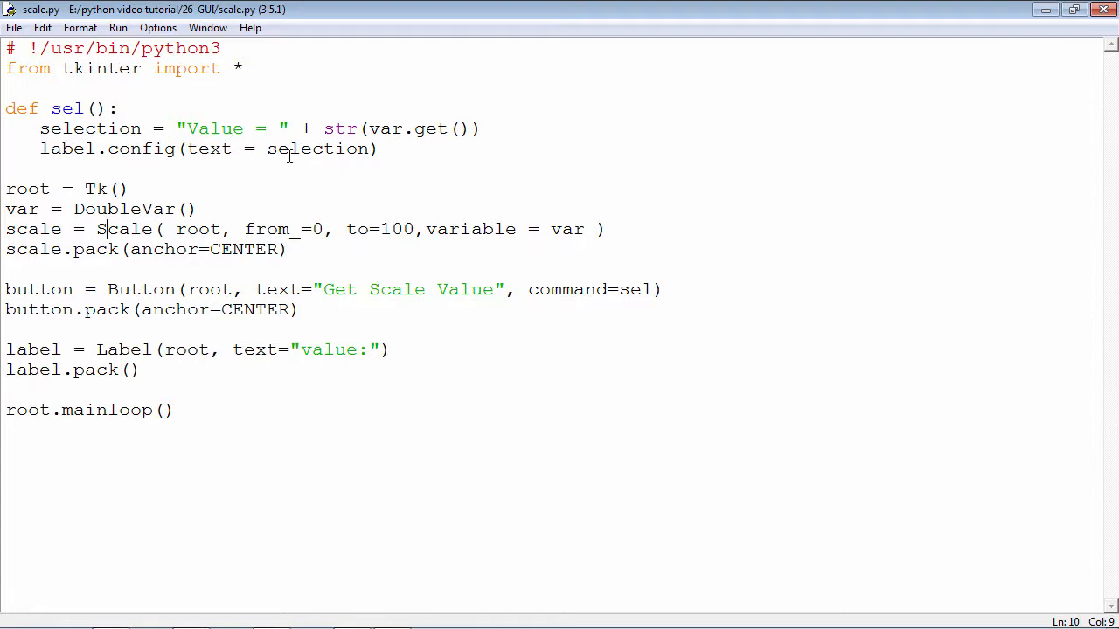
mouse_move(26, 156)
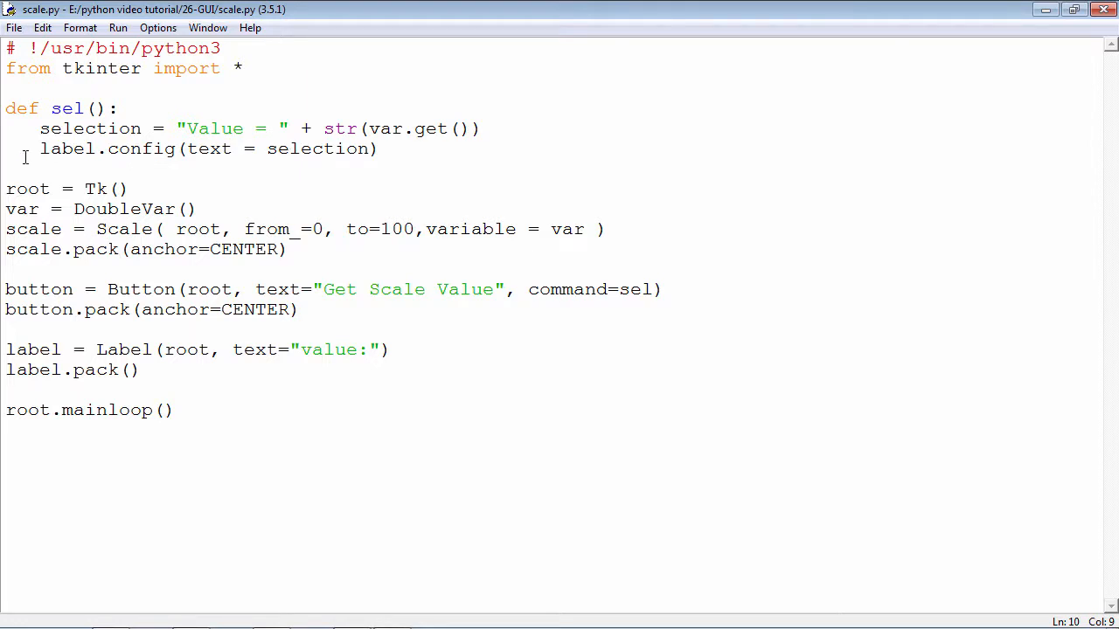
Run scale.py with F5 and drag the slider to 60, then back to 43
key("F5")
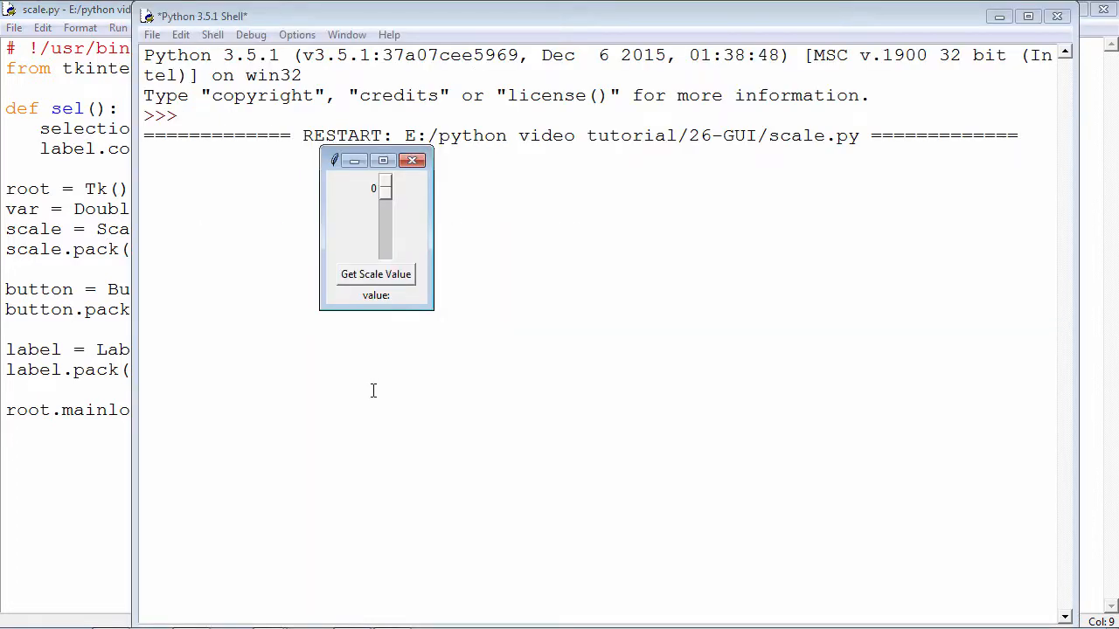
mouse_move(510, 317)
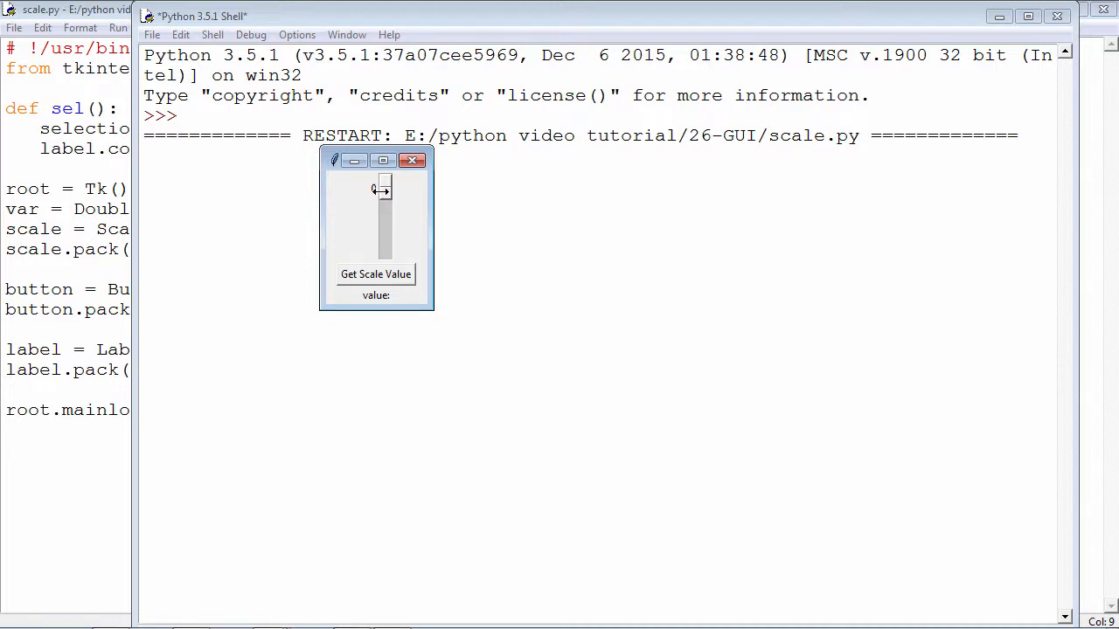
left_click(375, 274)
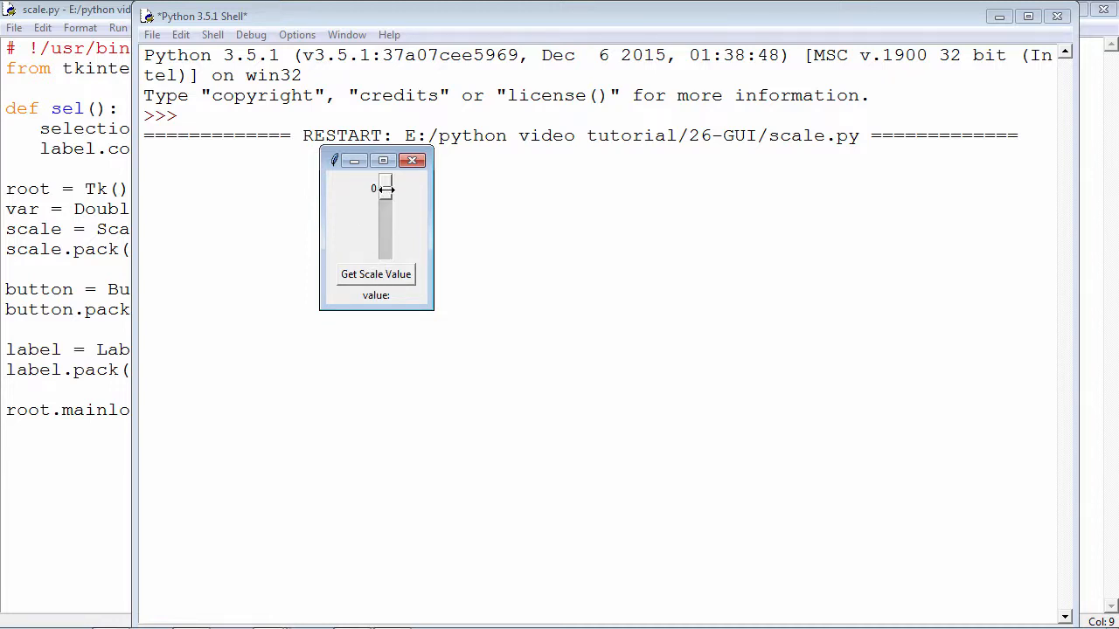
left_click_drag(384, 189, 384, 224)
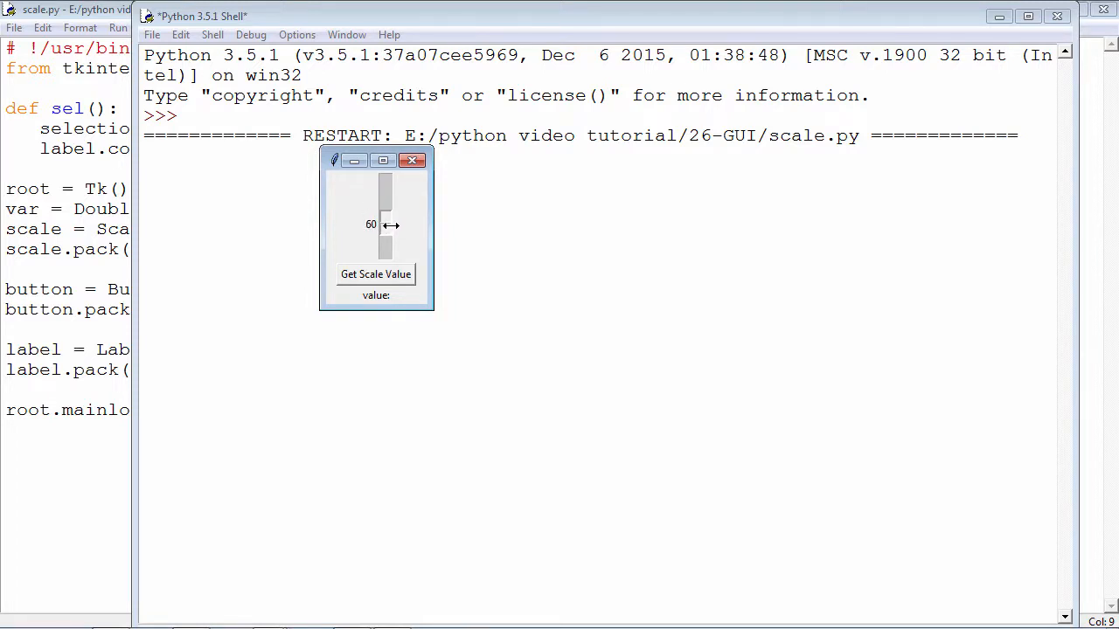
left_click_drag(386, 225, 386, 204)
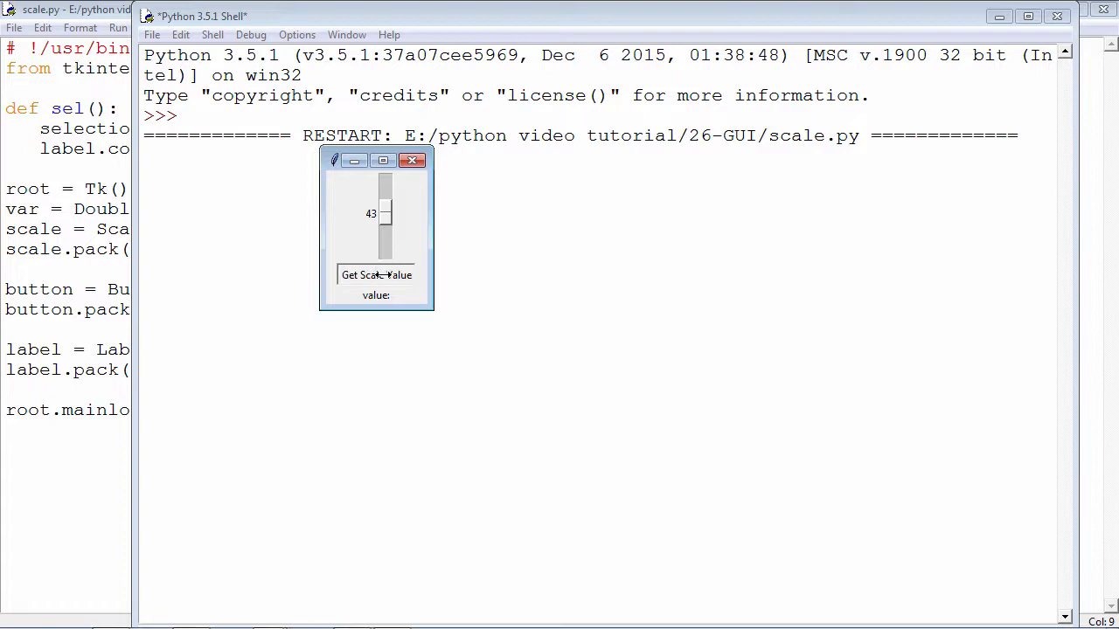
Show the slider value with Get Scale Value, then drag the slider down to 12
left_click(375, 274)
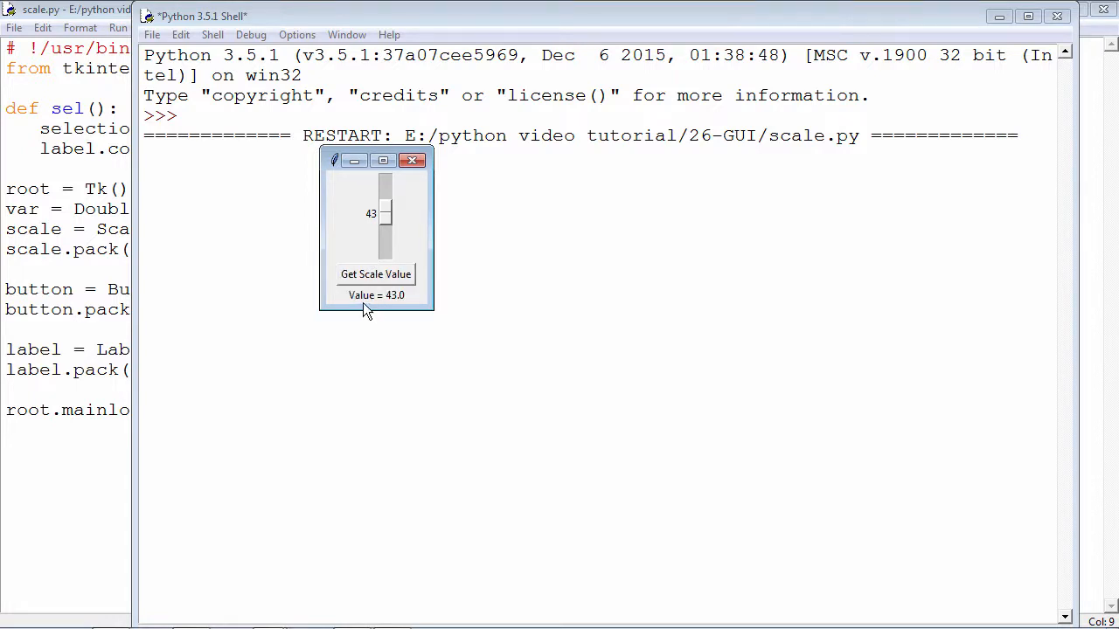
left_click_drag(384, 218, 384, 188)
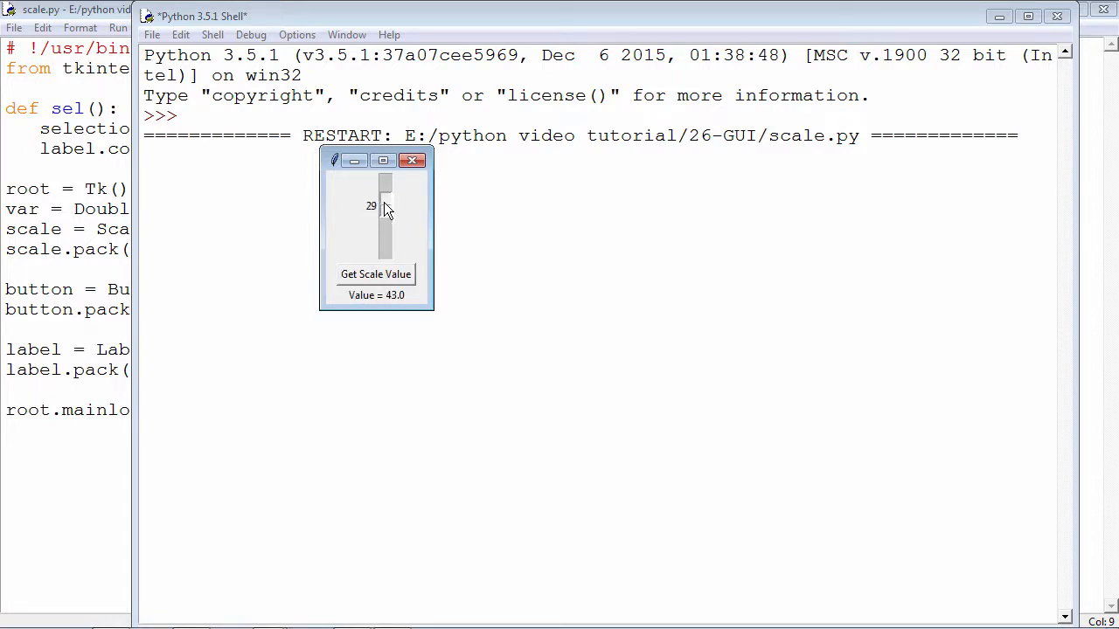
left_click_drag(385, 217, 385, 188)
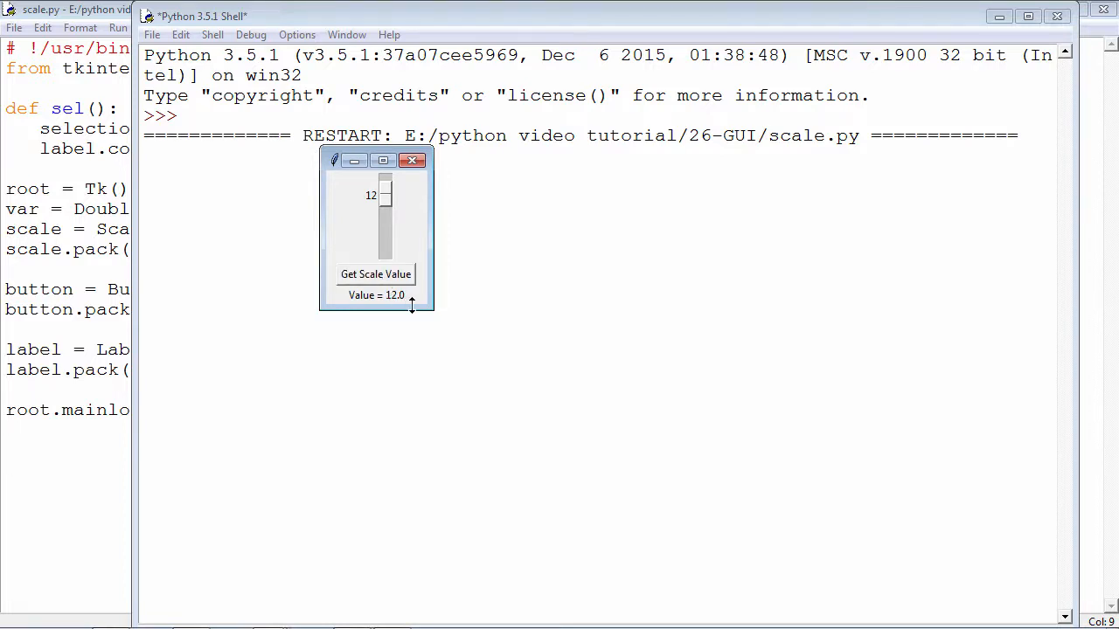
mouse_move(397, 357)
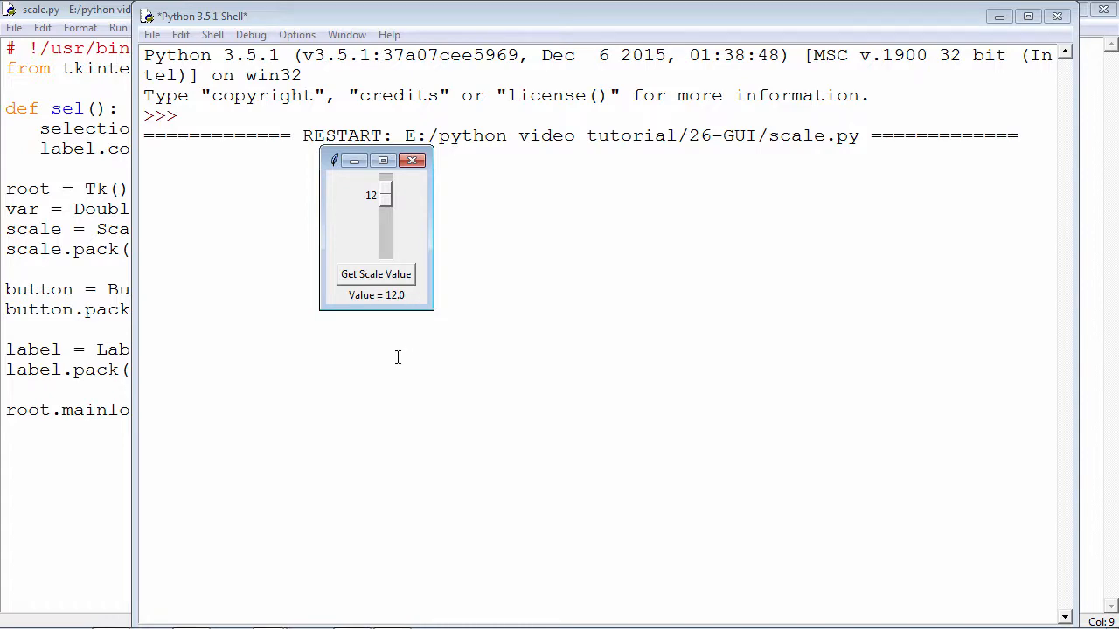